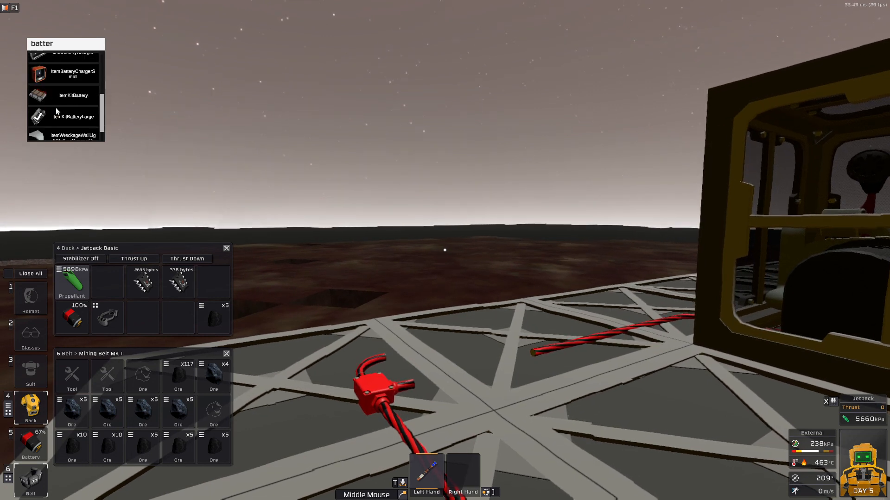
# Step: Spawn the ItemKitBatteryLarge kit and hold it as a placement preview over the floor frame
pyautogui.click(73, 116)
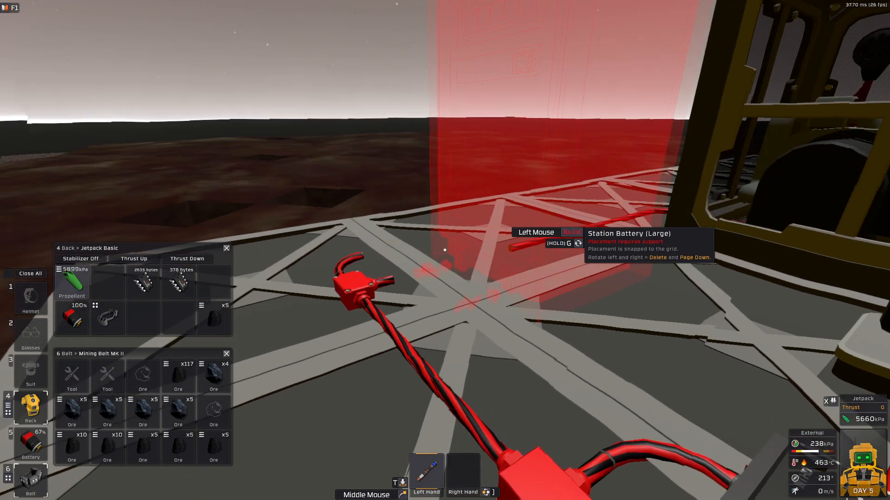
pyautogui.click(444, 249)
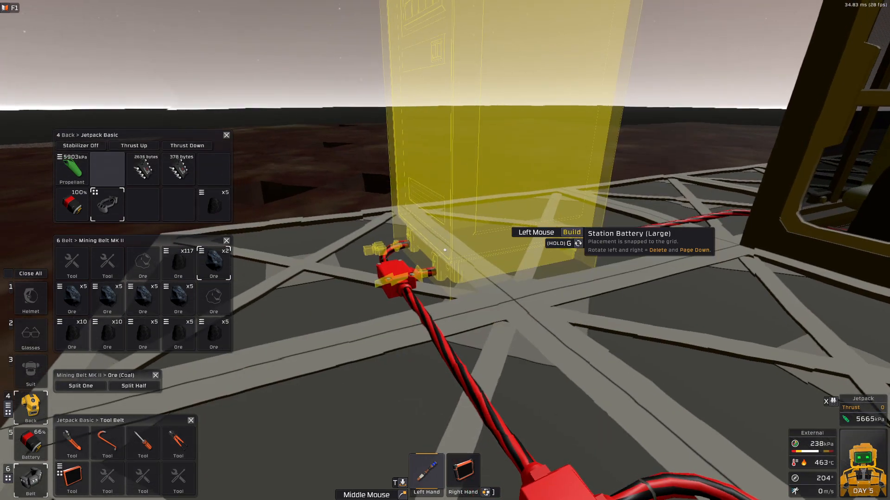
# Step: Build the Station Battery (Large) on the floor grid at the red cable end
pyautogui.click(444, 249)
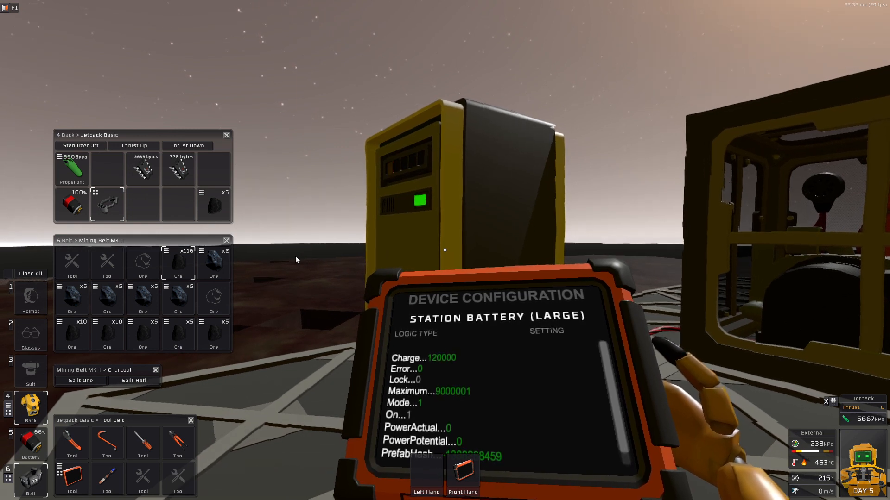
pyautogui.moveTo(516, 191)
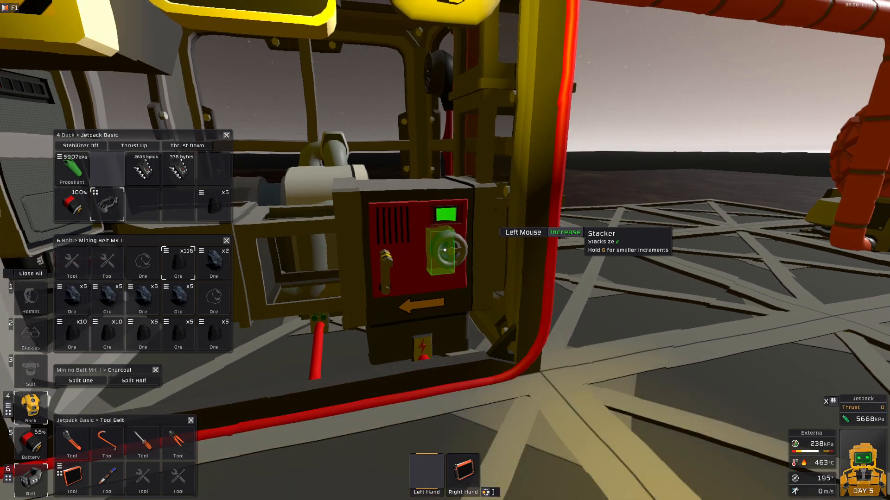
# Step: Insert the small charcoal stack into the solid fuel generator to charge the battery
pyautogui.click(446, 251)
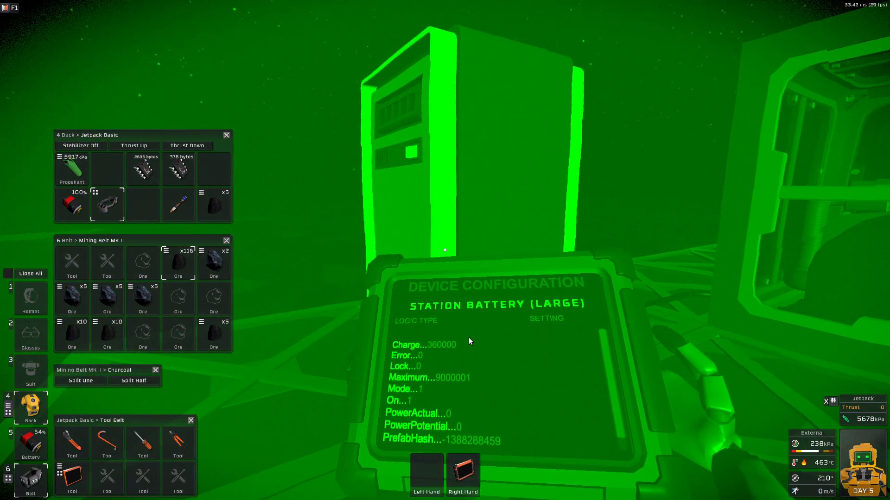
pyautogui.moveTo(813, 254)
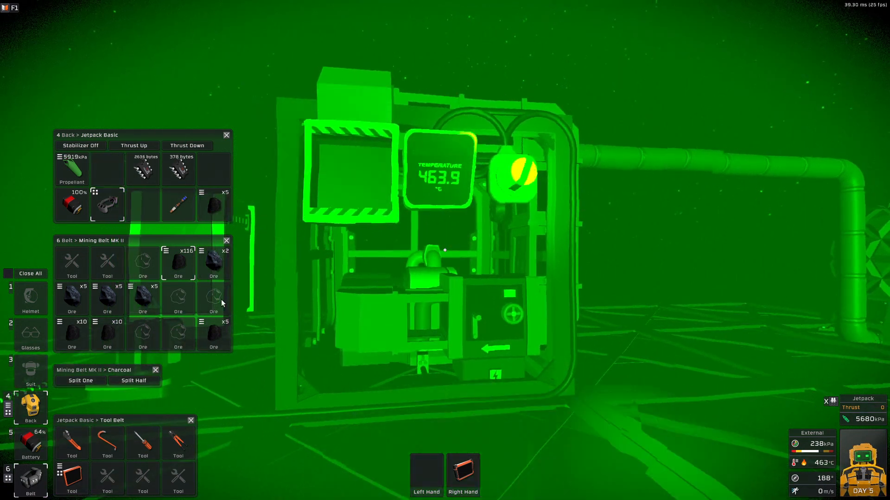
pyautogui.moveTo(142, 297)
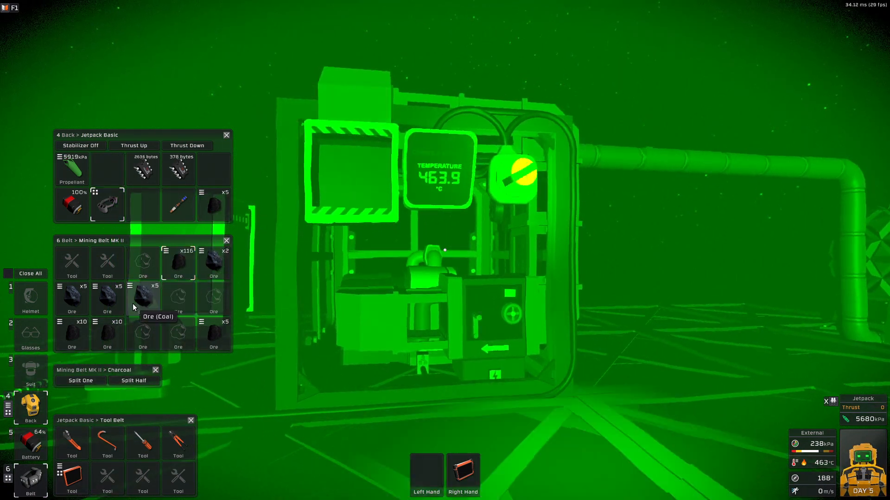